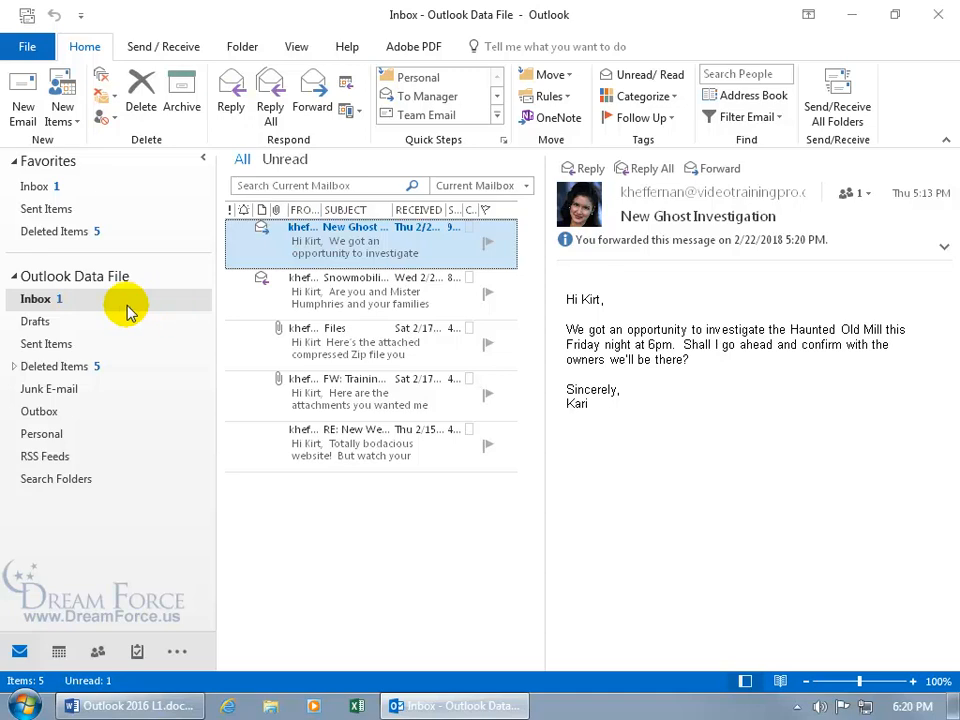
pyautogui.moveTo(82, 304)
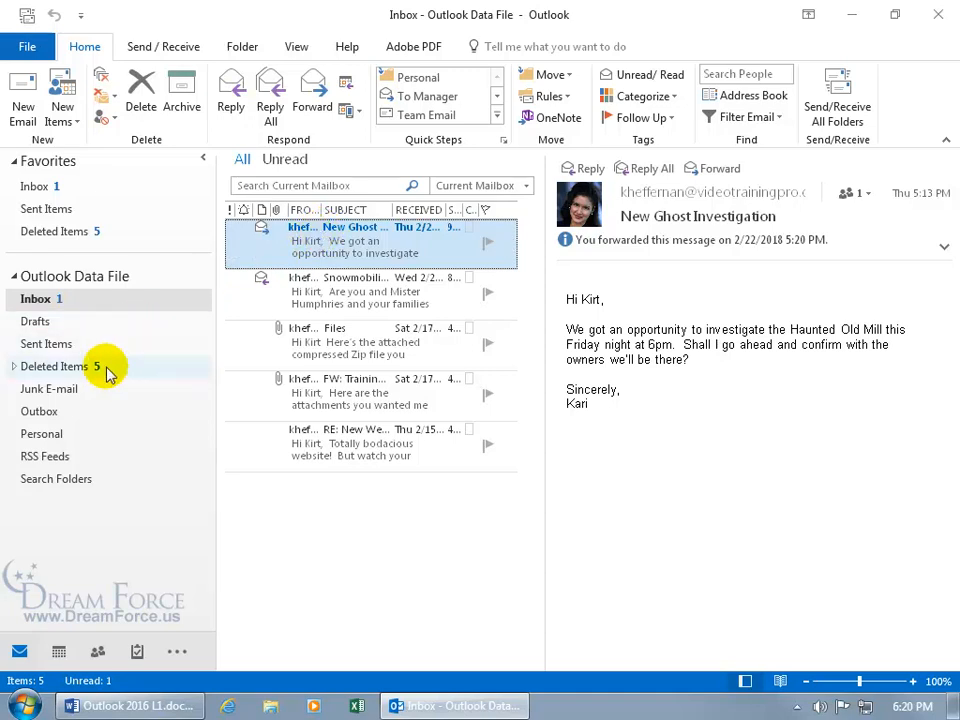
pyautogui.moveTo(104, 378)
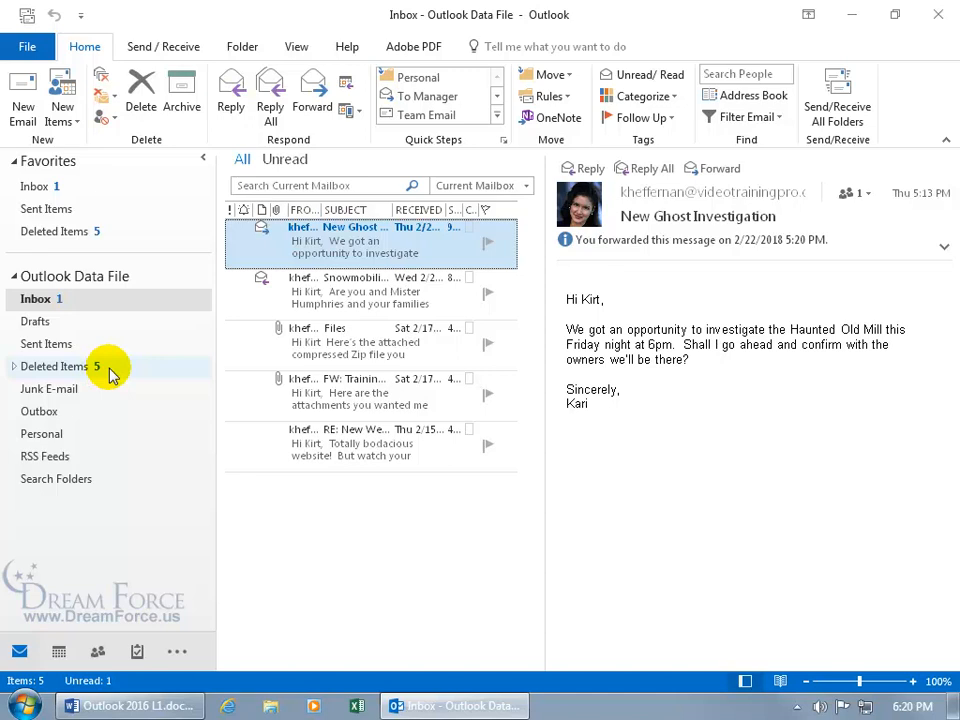
pyautogui.moveTo(64, 320)
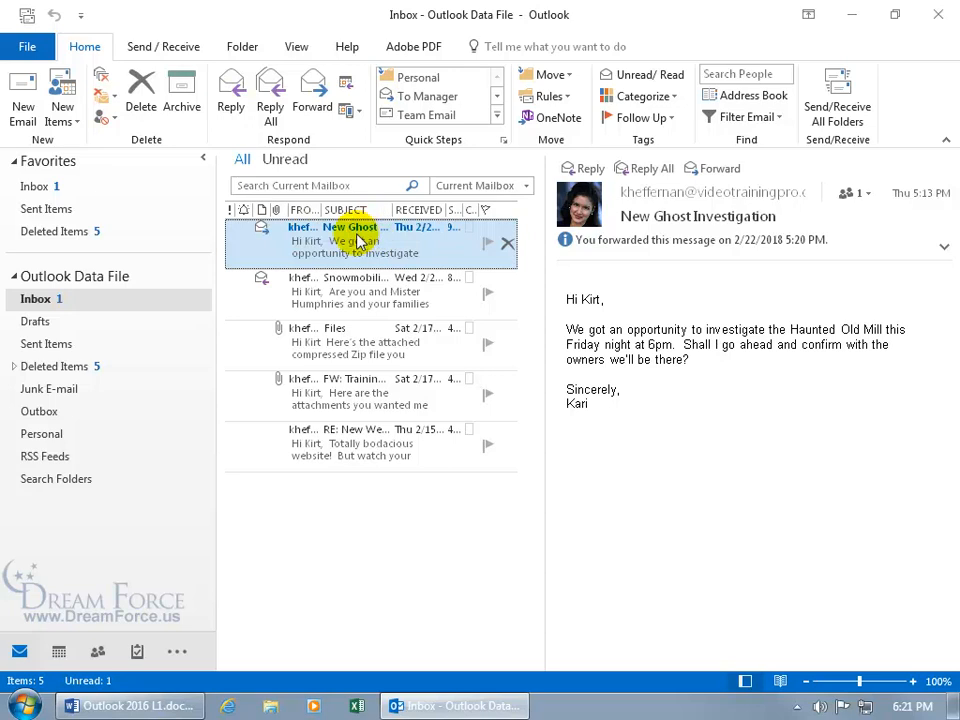
# Mark the New Ghost Investigation message as read, clearing the Inbox unread count.
pyautogui.doubleClick(350, 240)
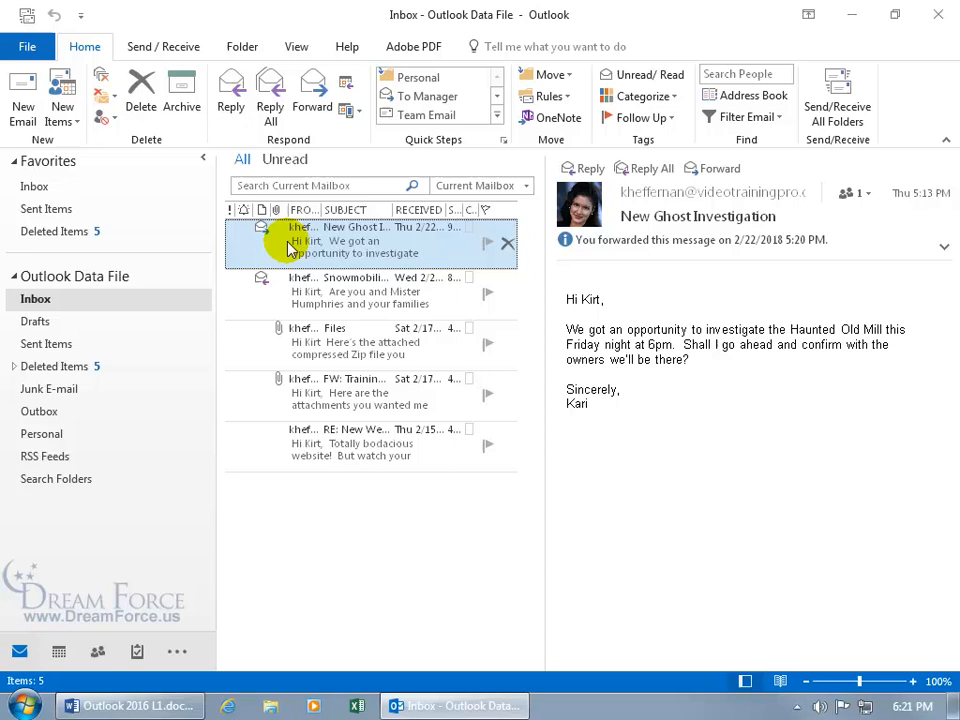
pyautogui.rightClick(290, 240)
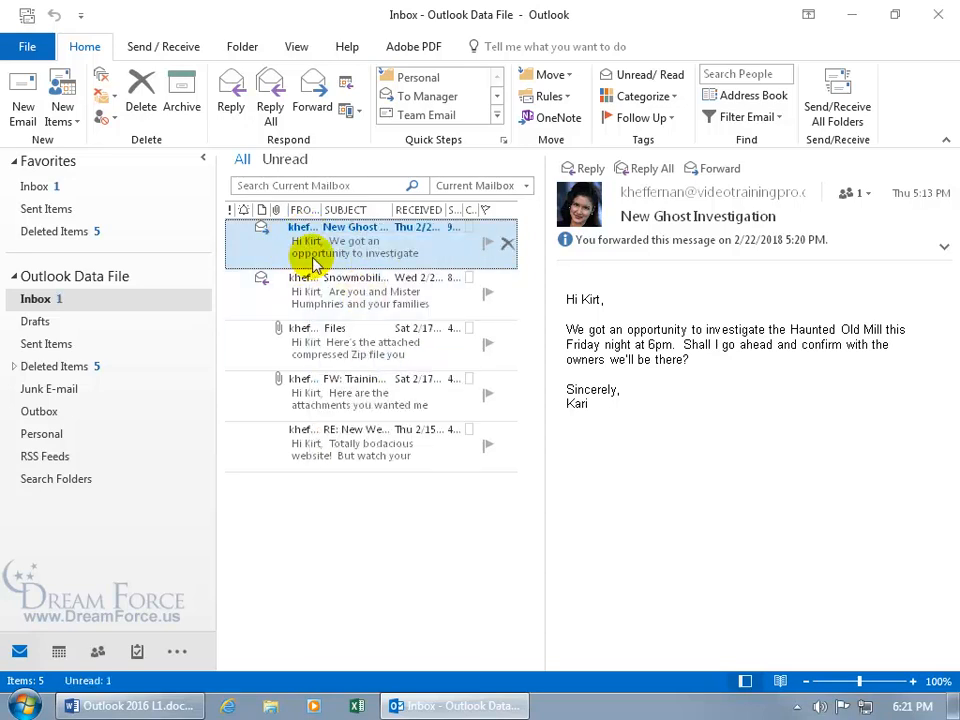
pyautogui.moveTo(76, 300)
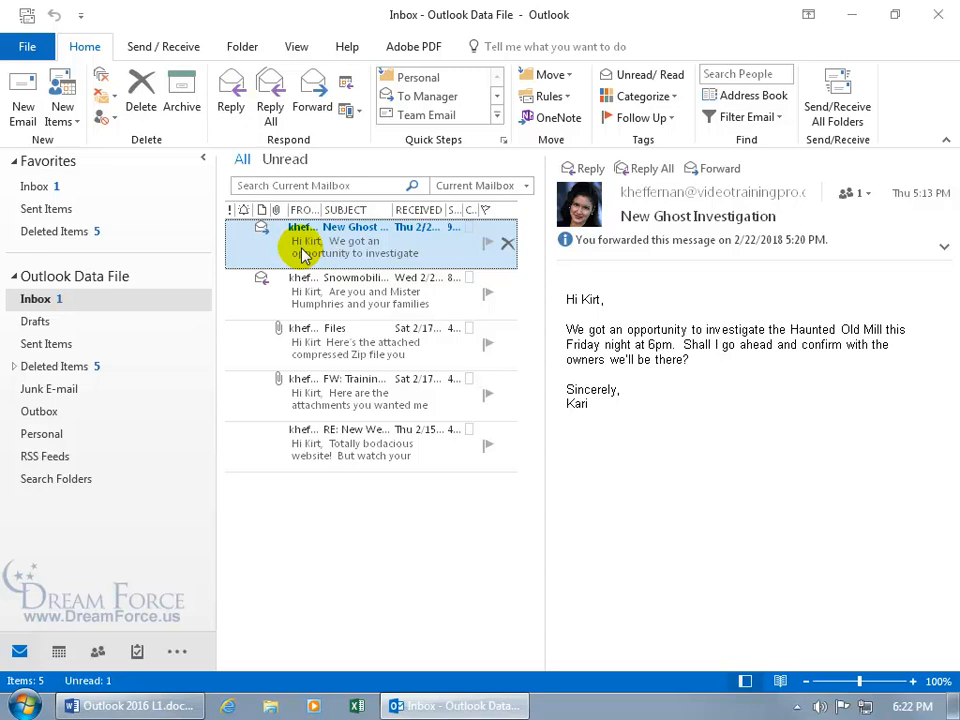
pyautogui.rightClick(304, 240)
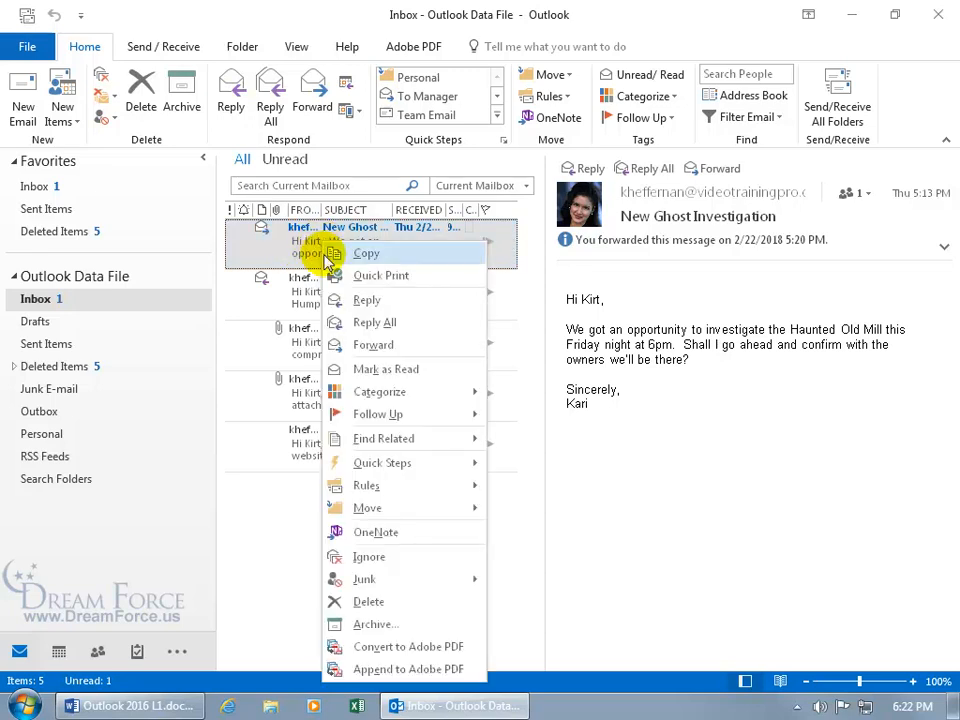
pyautogui.moveTo(386, 368)
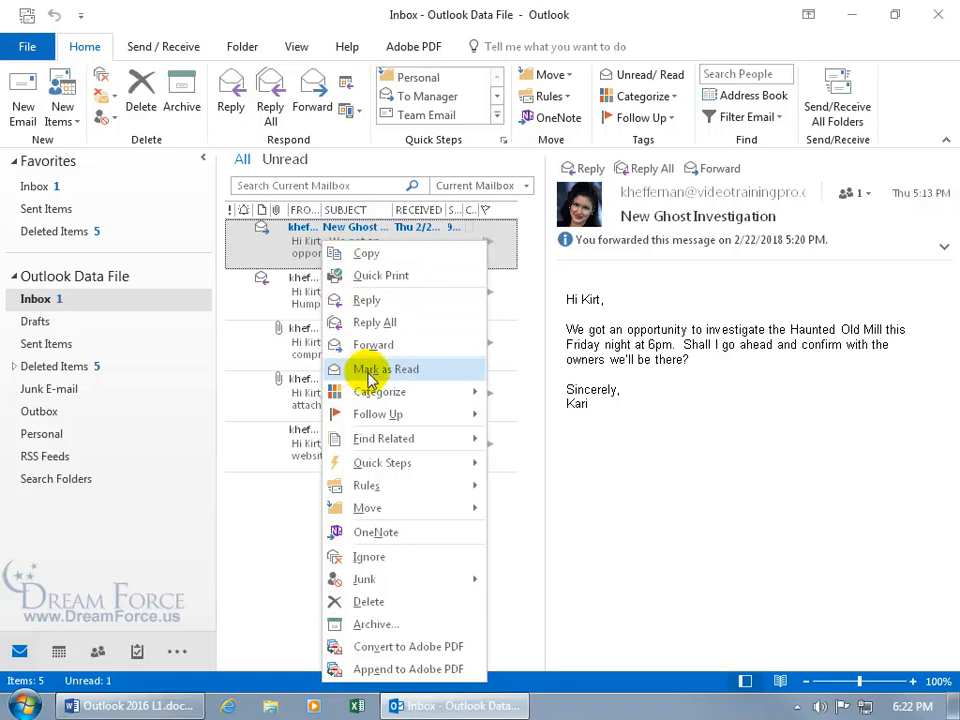
pyautogui.click(384, 368)
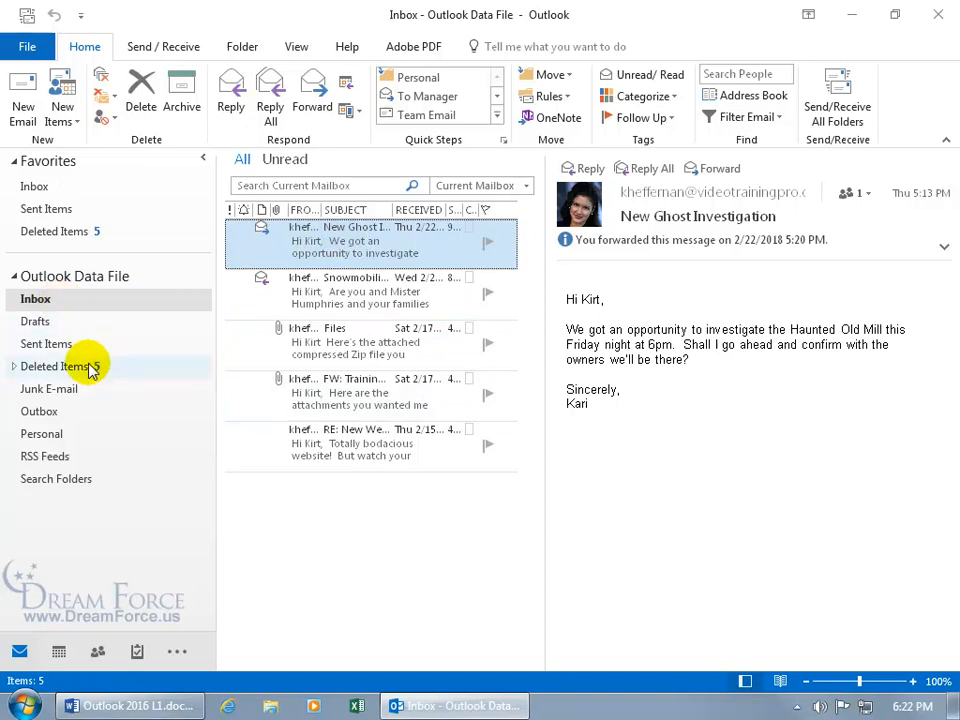
# Filter Deleted Items to Unread and mark RE: Training Videos Sales Last Qtr. as read, leaving 3 unread.
pyautogui.click(58, 366)
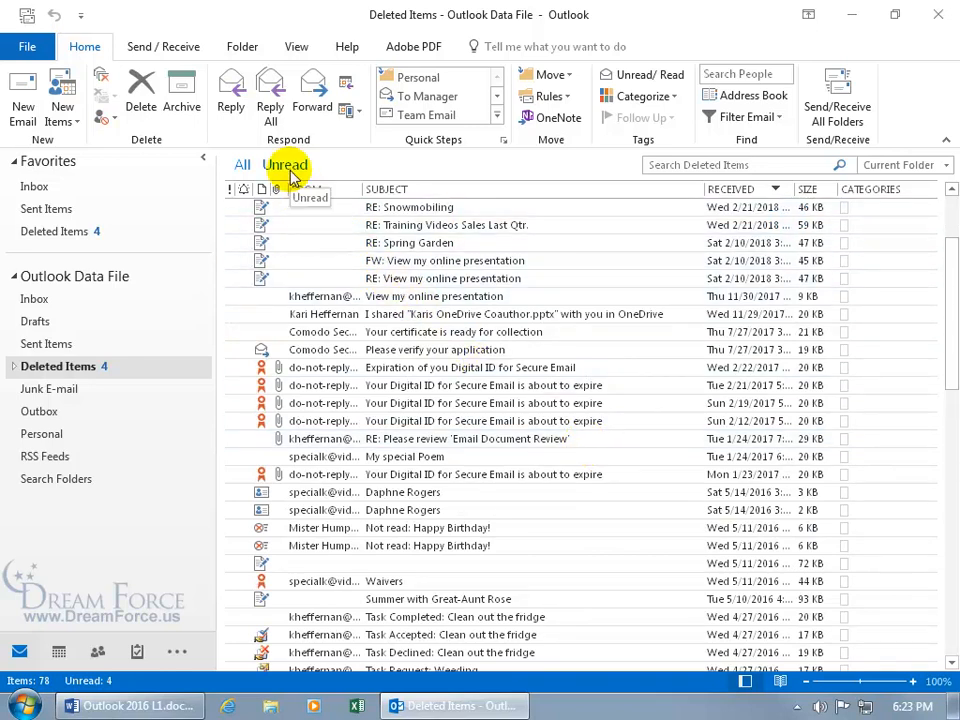
pyautogui.click(284, 164)
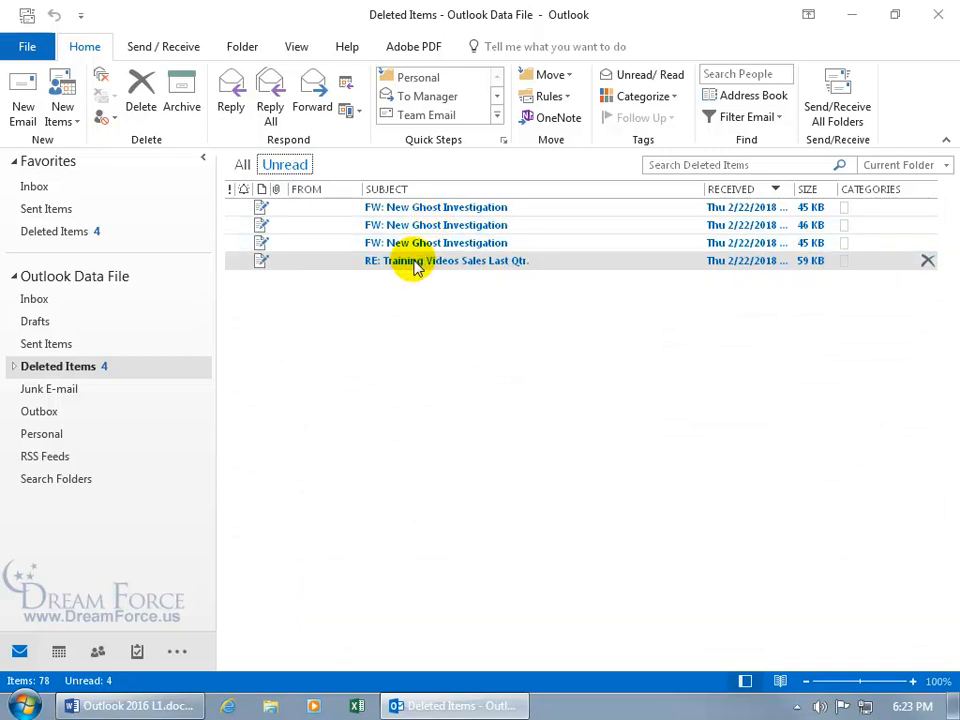
pyautogui.rightClick(444, 260)
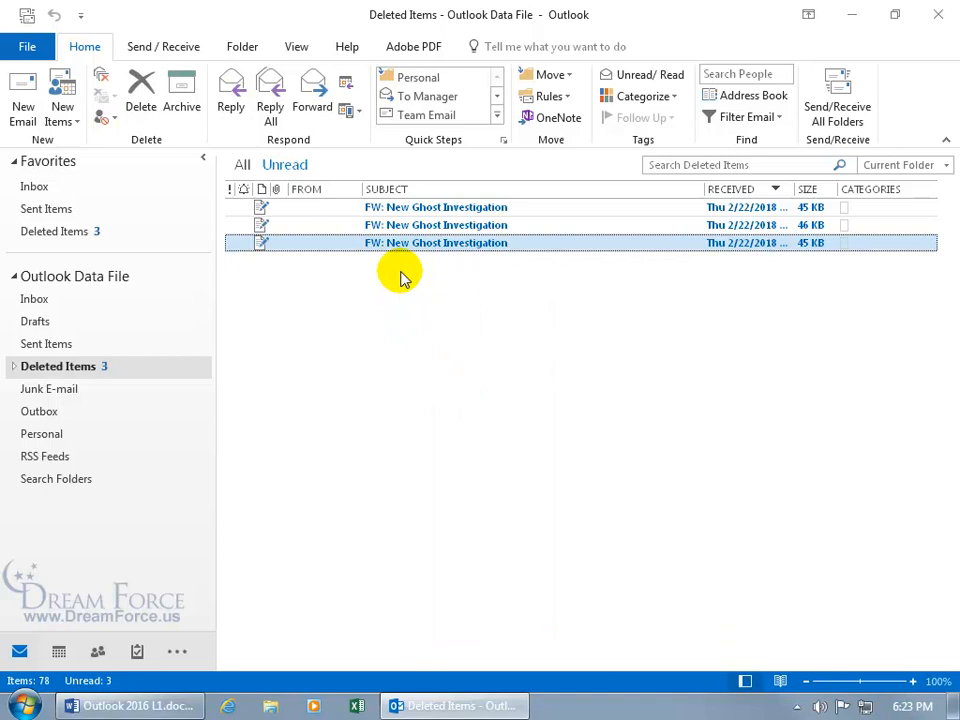
pyautogui.moveTo(340, 272)
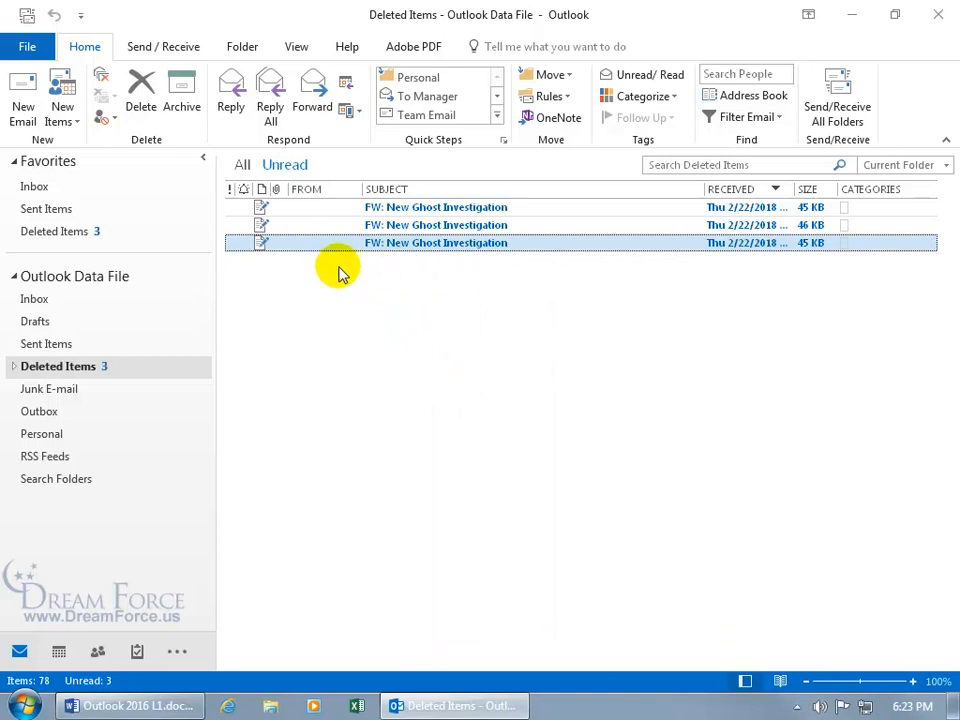
pyautogui.moveTo(116, 366)
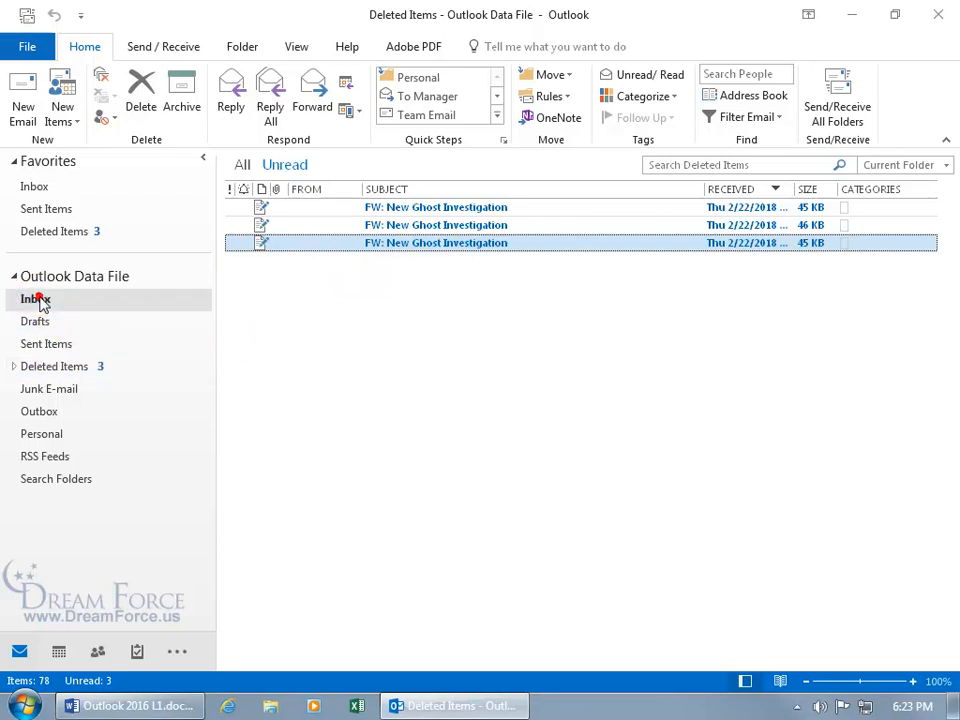
# Switch between Inbox and Deleted Items, ending back in the Inbox with Deleted Items showing 3 unread.
pyautogui.click(36, 298)
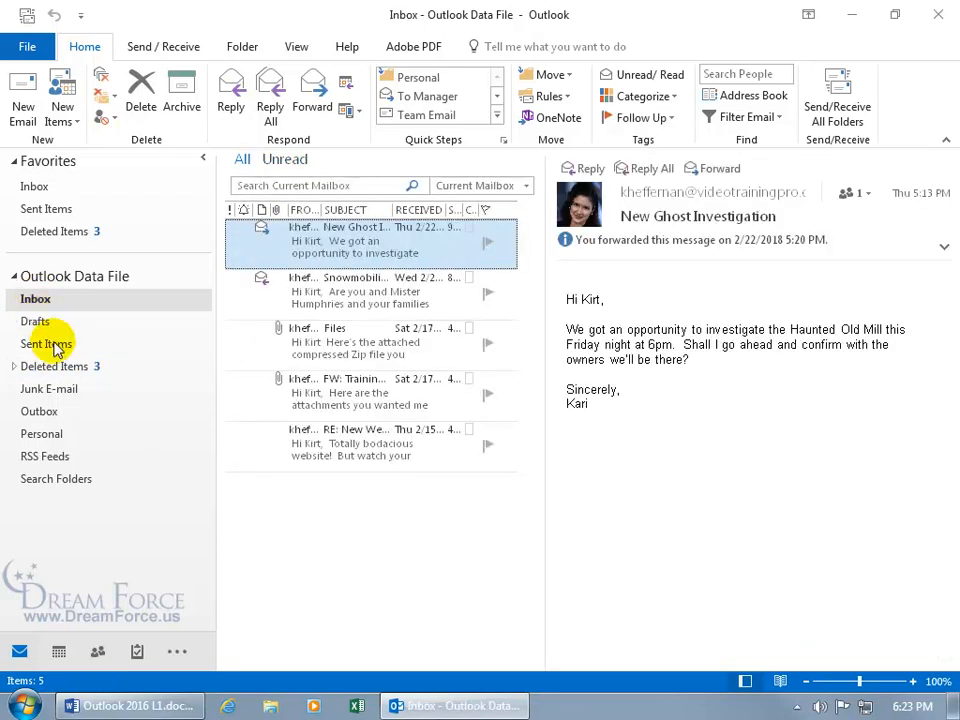
pyautogui.click(56, 366)
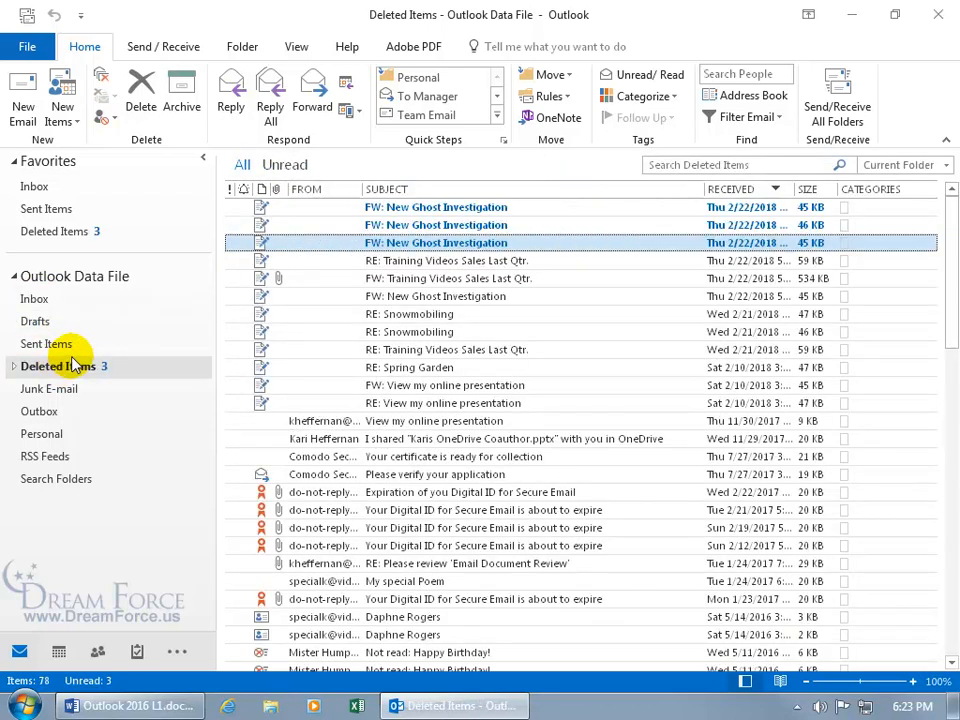
pyautogui.moveTo(284, 164)
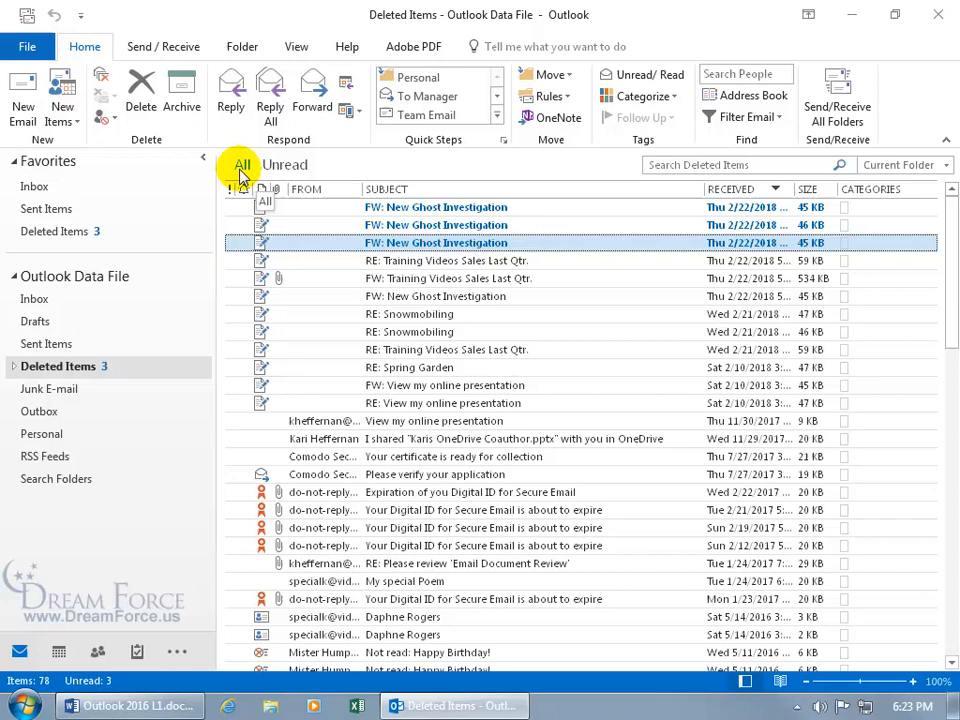
pyautogui.moveTo(184, 208)
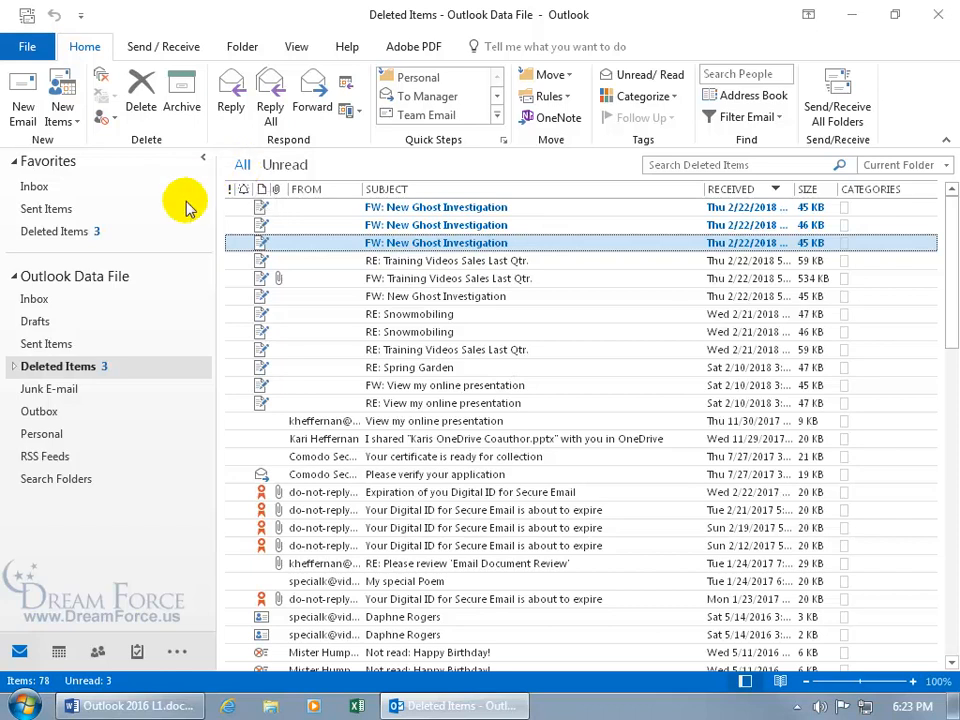
pyautogui.click(36, 298)
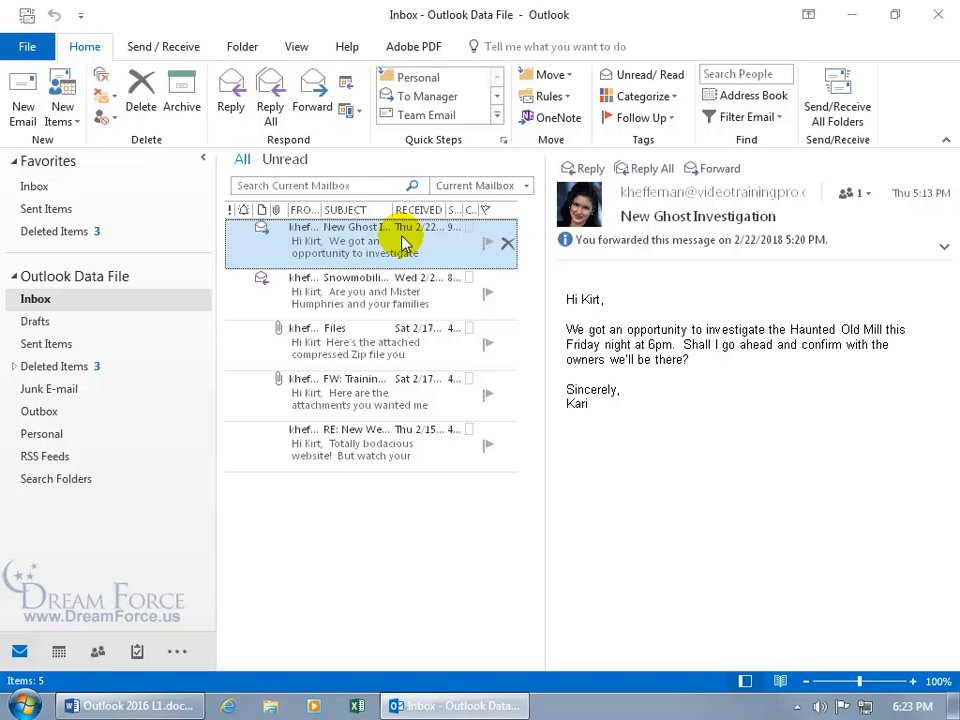
pyautogui.moveTo(584, 688)
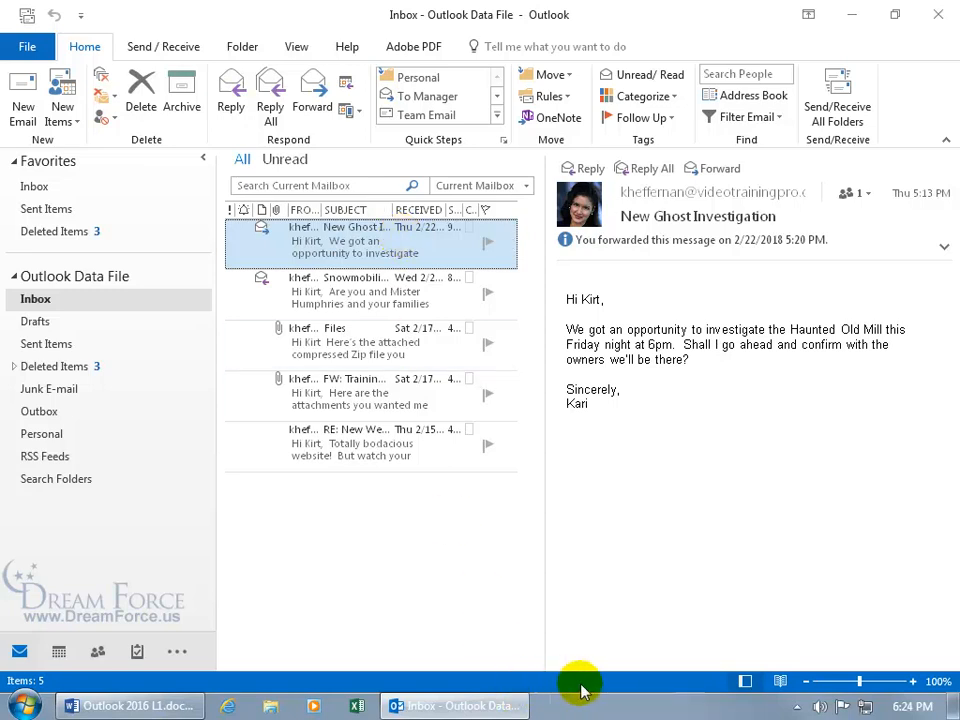
pyautogui.moveTo(612, 688)
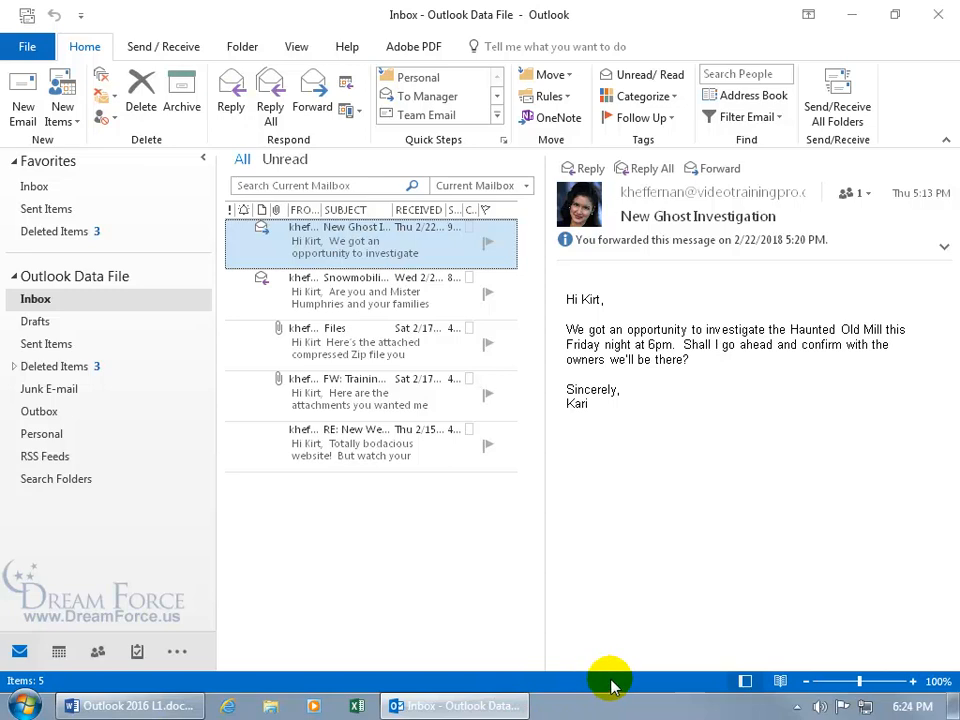
pyautogui.moveTo(364, 244)
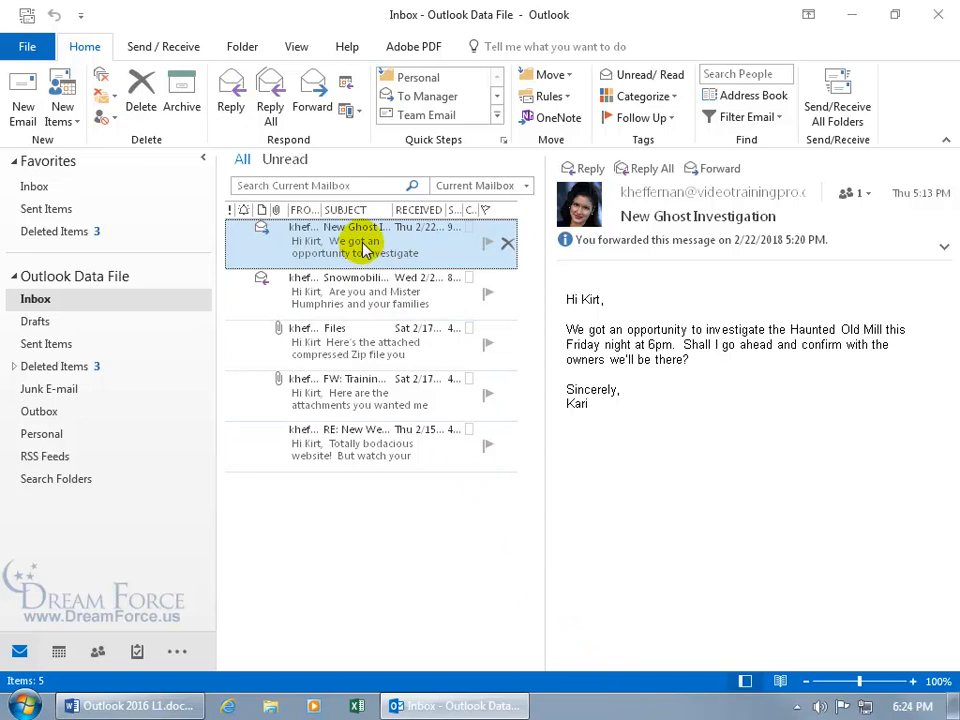
pyautogui.moveTo(350, 244)
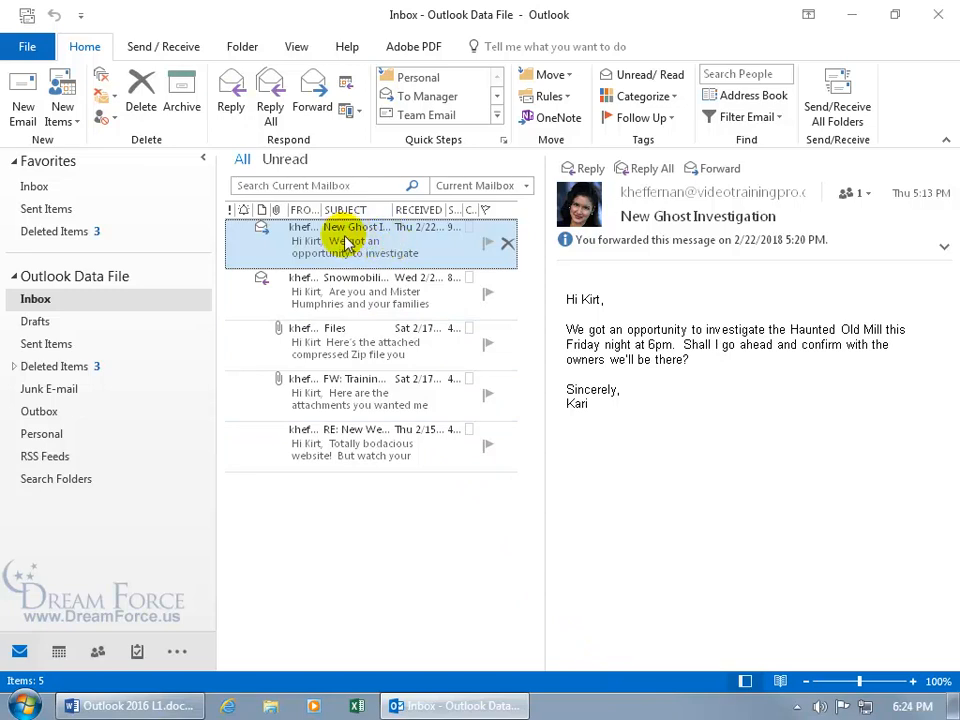